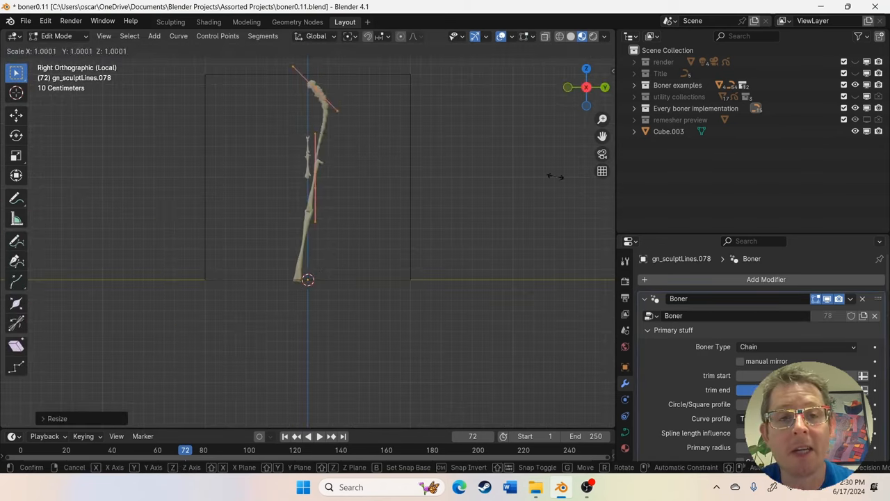
# Open the F3 operator search to duplicate and rotate the leg bone curve.
pyautogui.press('F3')
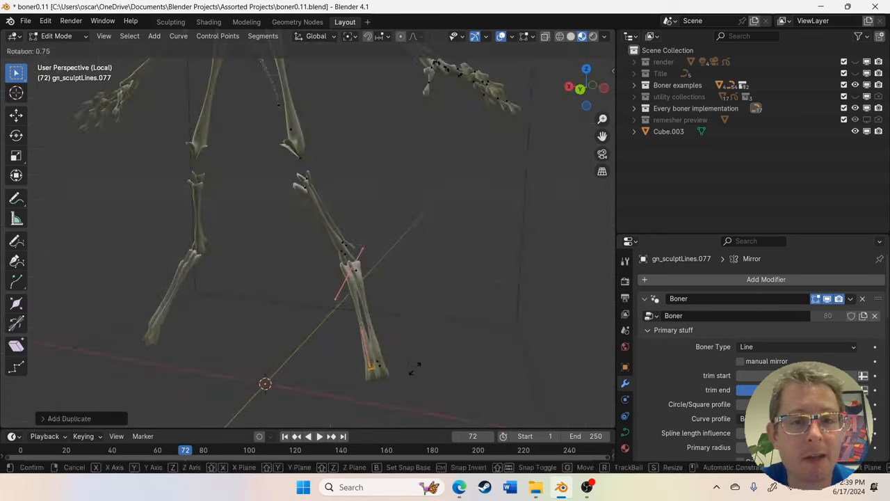
# Switch from the current curve to the lower leg bone curve in Edit Mode.
pyautogui.press('Tab')
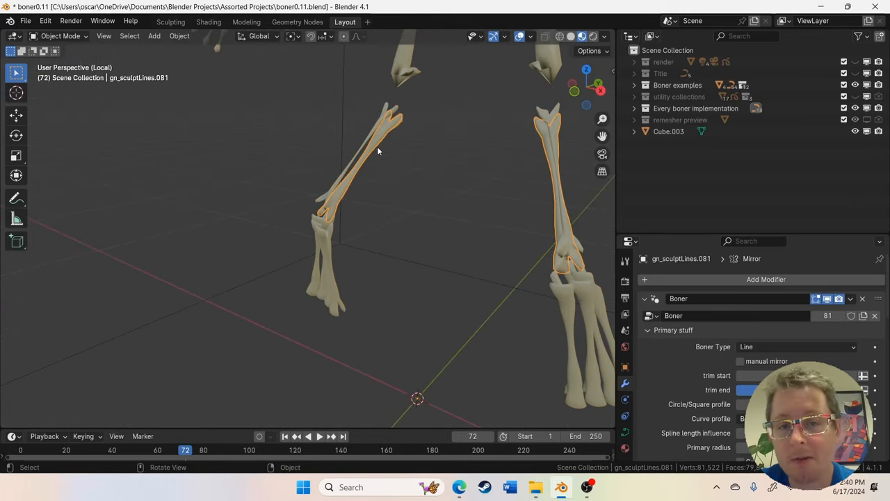
pyautogui.press('Tab')
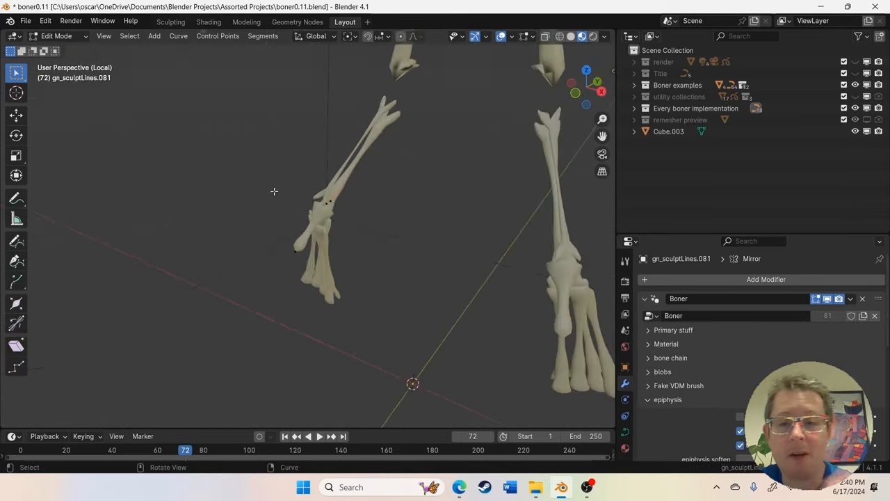
pyautogui.press('Tab')
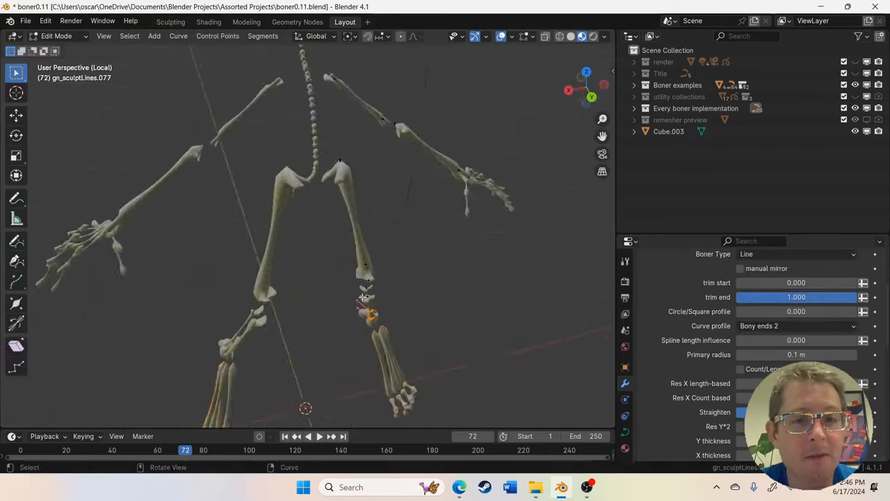
pyautogui.press('Tab')
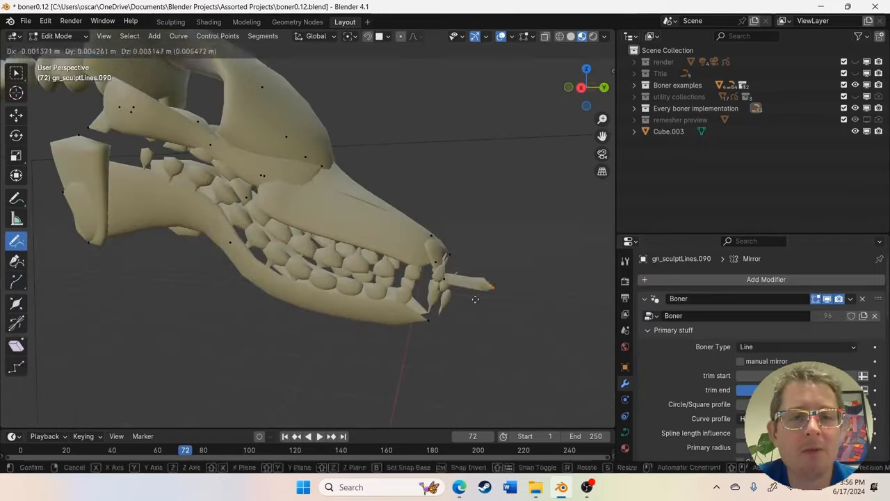
# Confirm the moved control points of the jaw-tip bone curve.
pyautogui.click(475, 299)
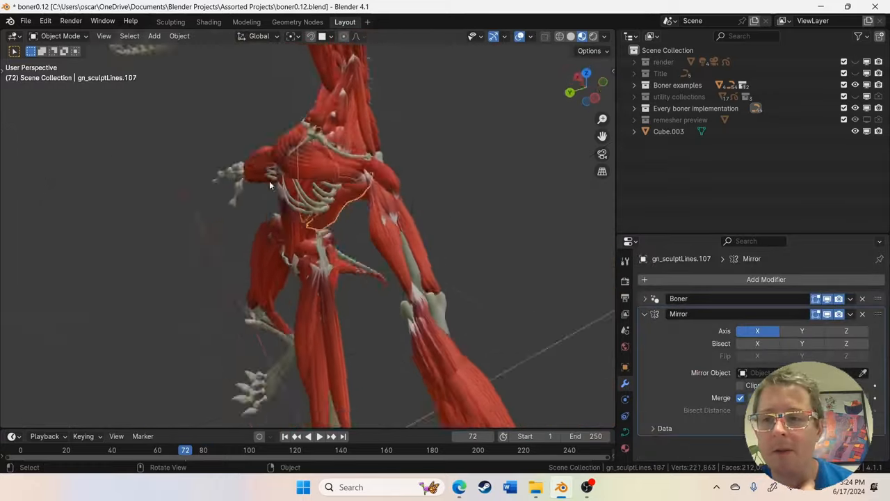
# Select a red muscle curve on the torso and confirm its reshaped position.
pyautogui.click(800, 323)
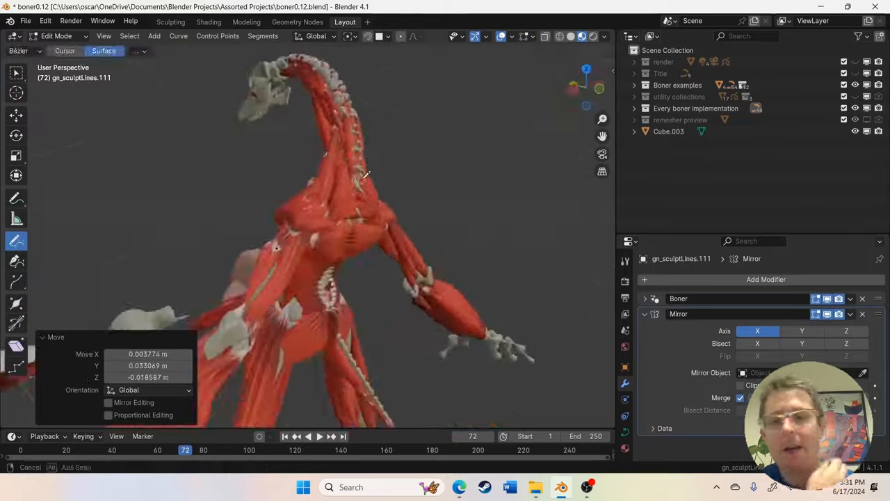
pyautogui.click(56, 35)
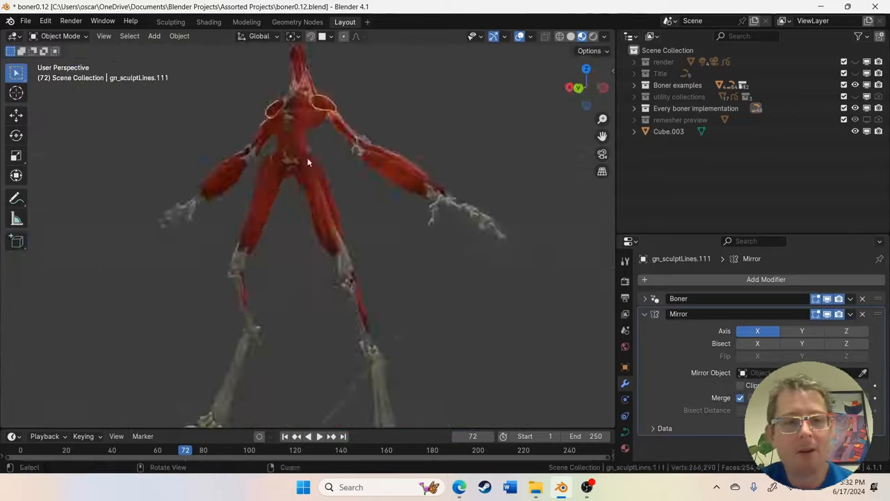